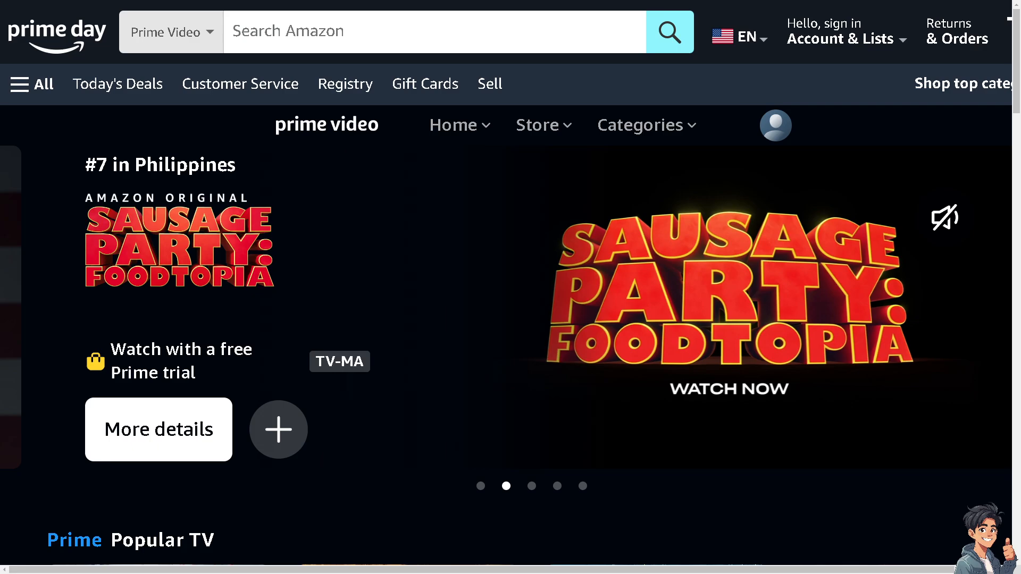
Open the Gift Cards page, then start creating a new Amazon account from Account & Lists
left_click(424, 83)
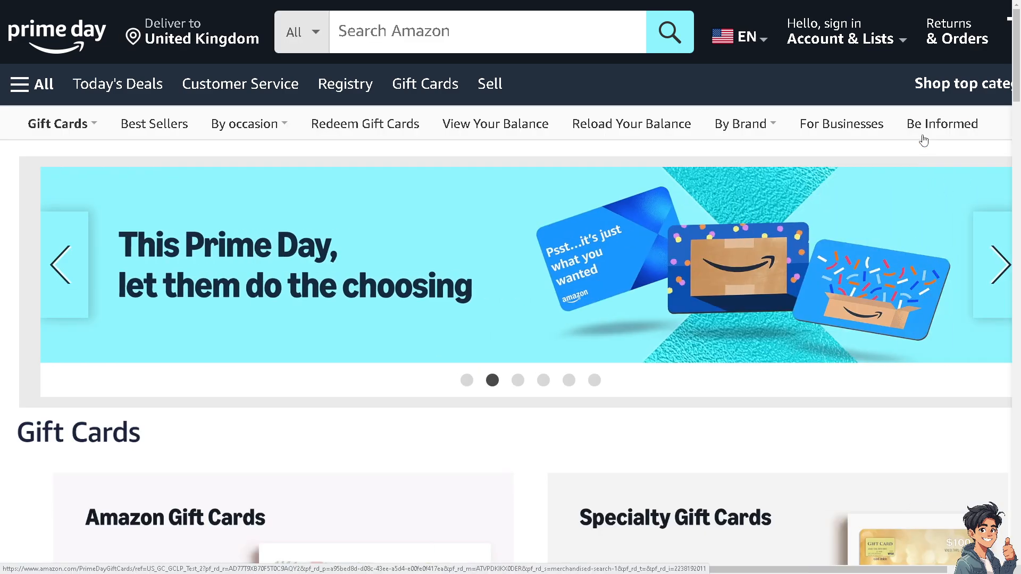
left_click(842, 39)
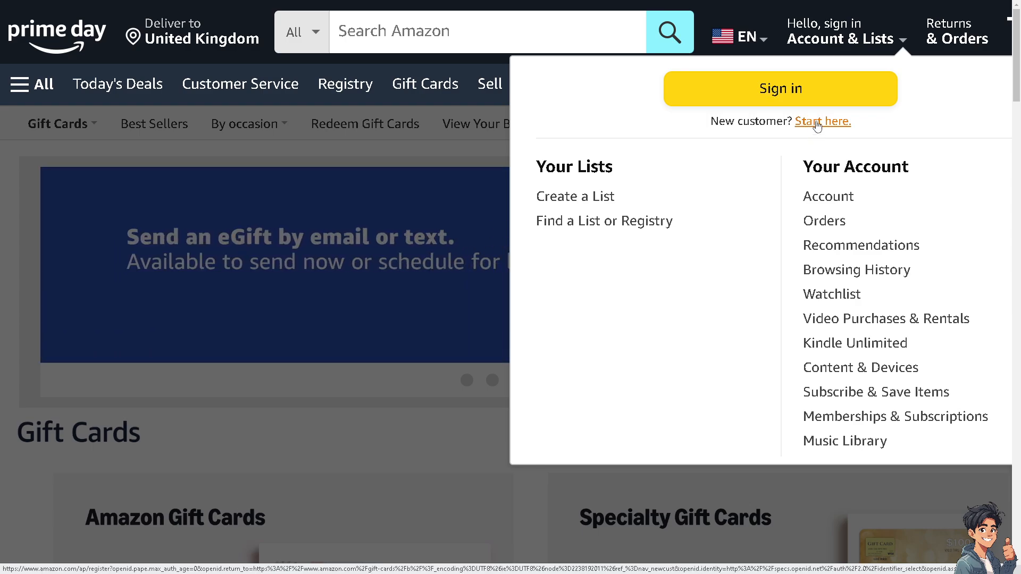
left_click(821, 121)
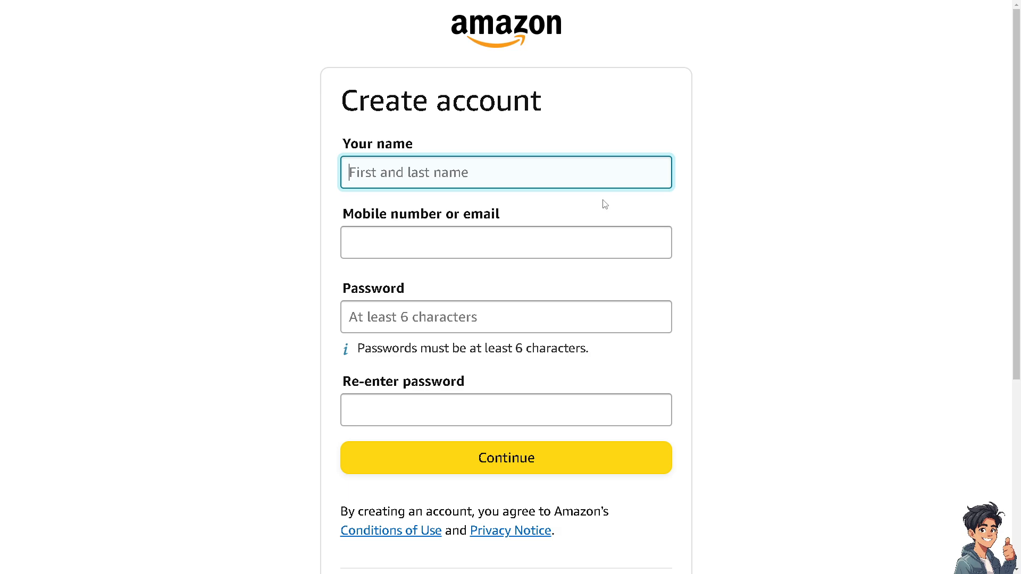
mouse_move(551, 437)
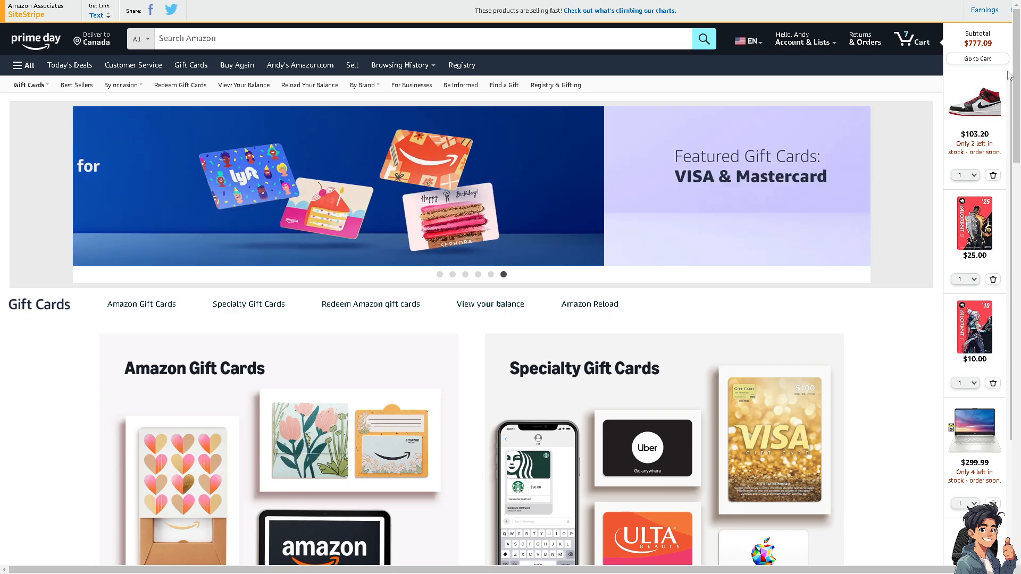
Open the Account & Lists flyout of the signed-in account
left_click(805, 38)
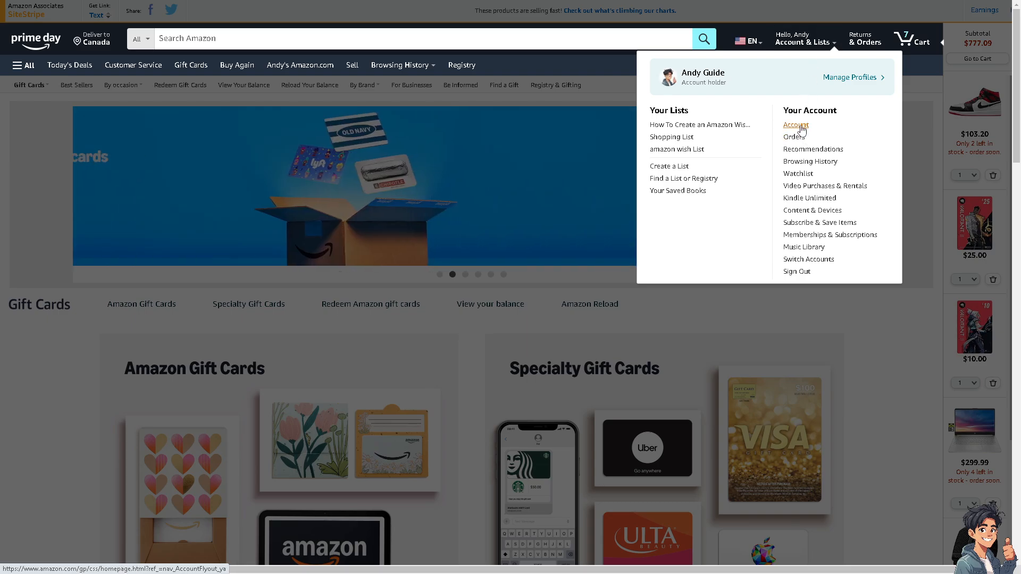
mouse_move(819, 223)
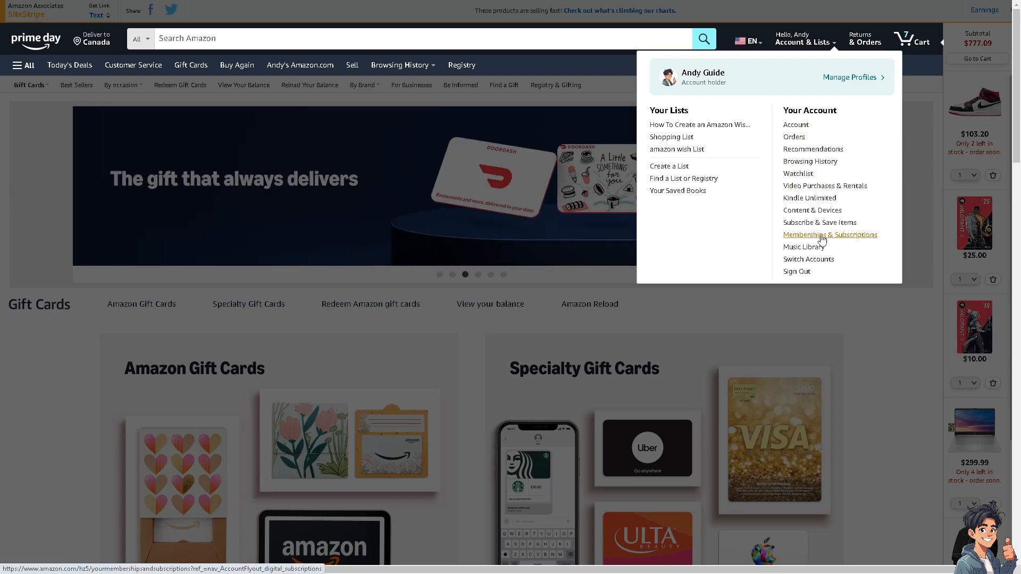
mouse_move(819, 223)
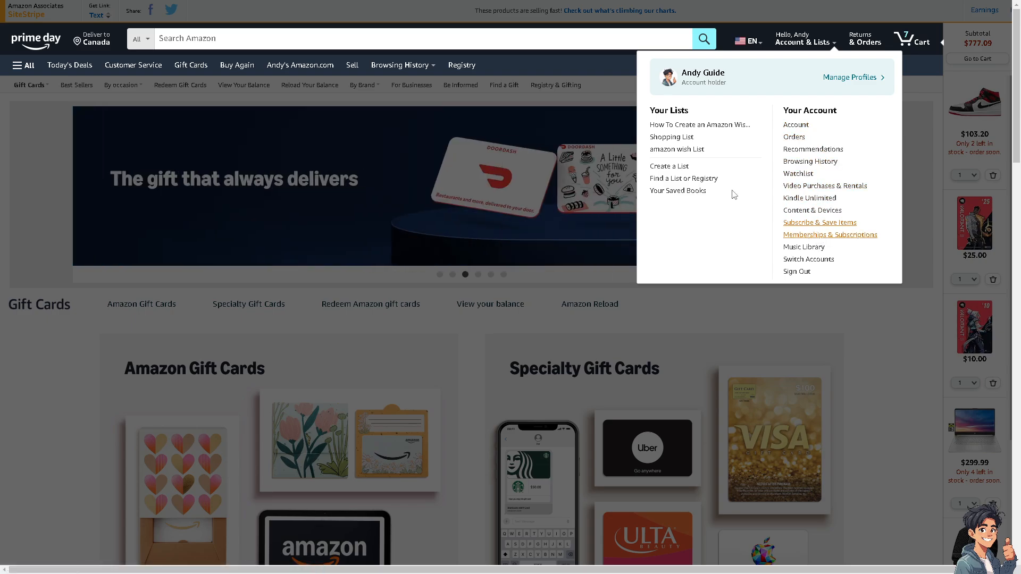
Open Memberships & Subscriptions and switch the View filter to All, then Past Subscriptions
left_click(830, 235)
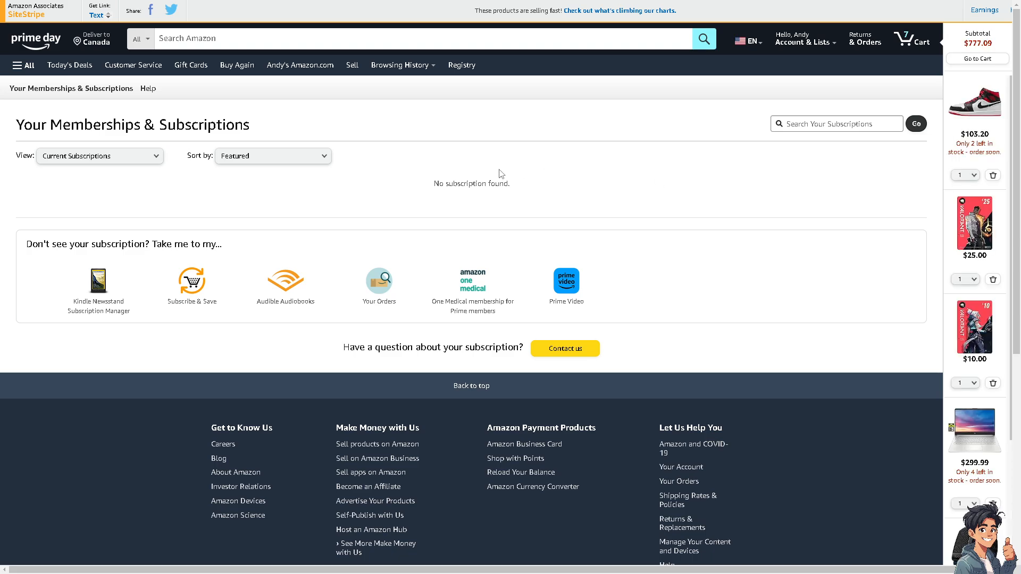
mouse_move(475, 181)
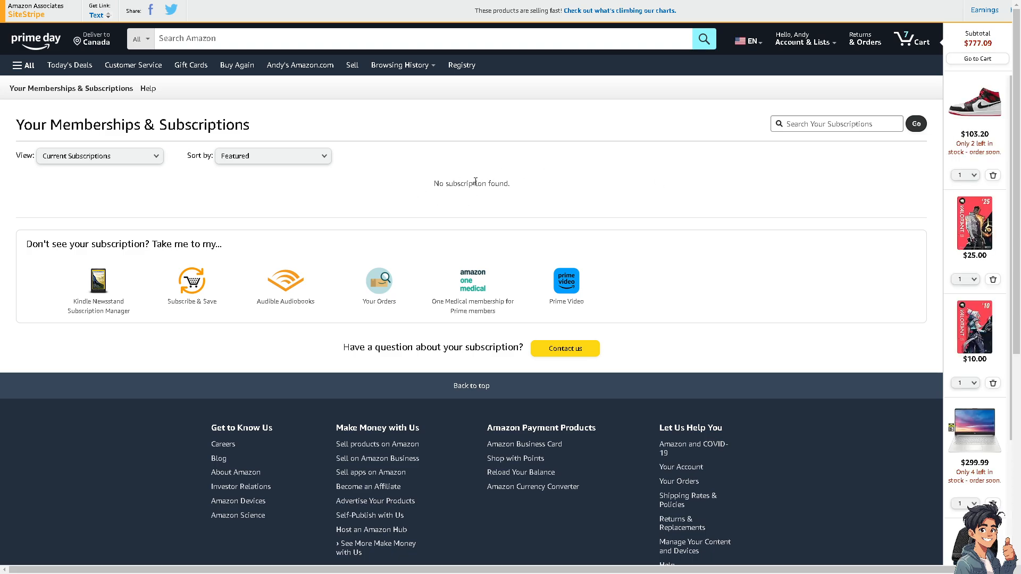
mouse_move(284, 285)
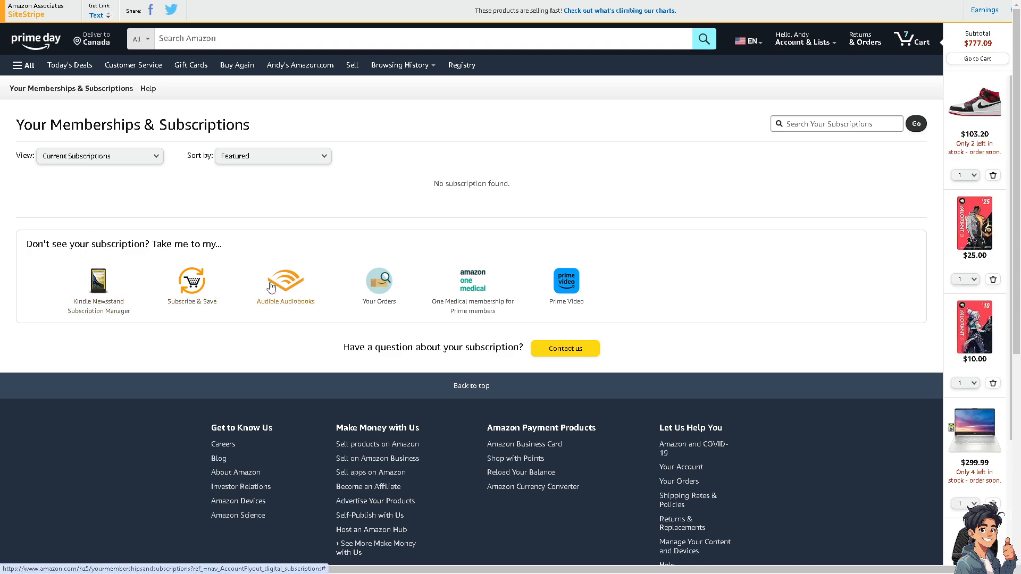
mouse_move(274, 190)
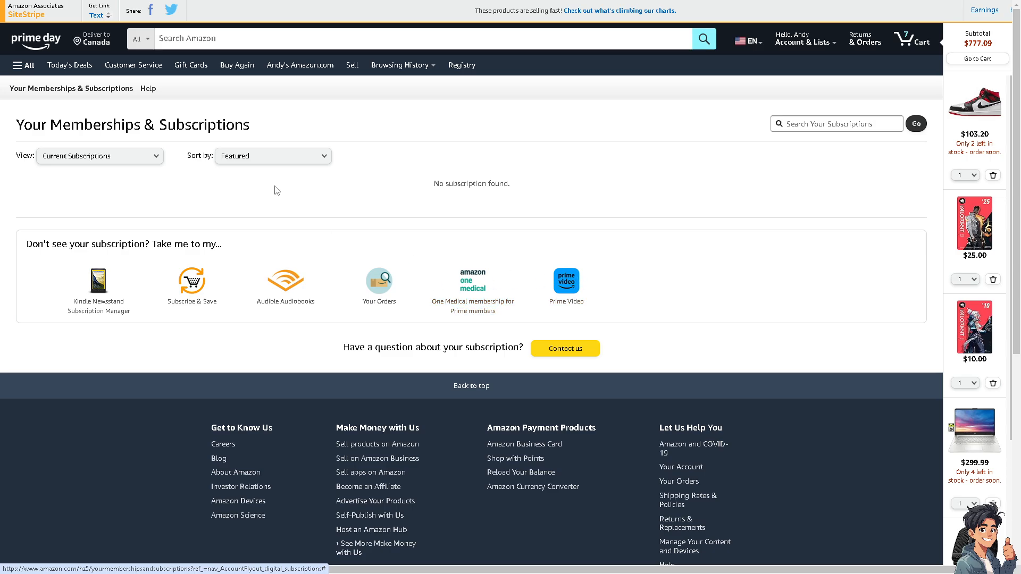
left_click(99, 155)
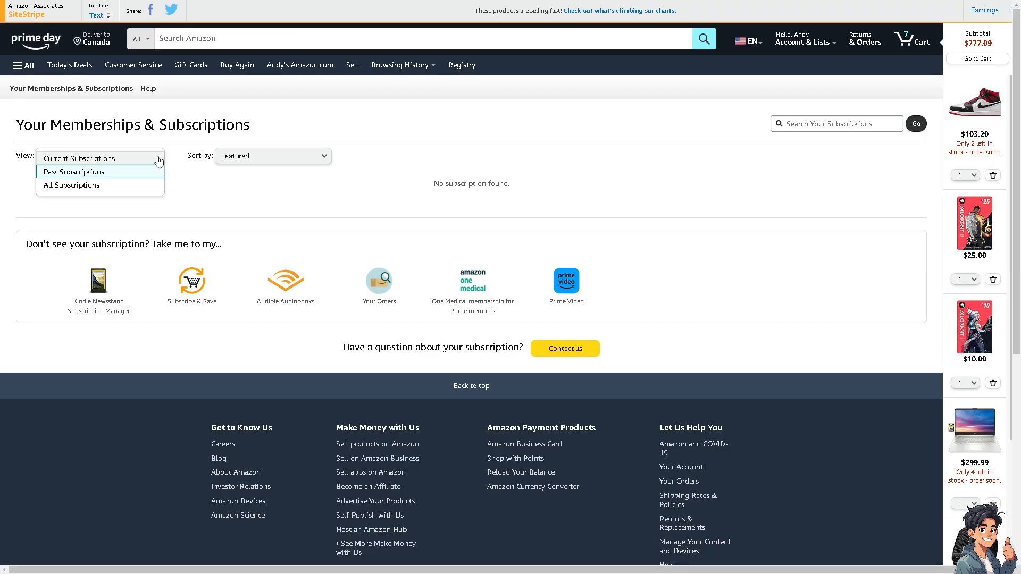
left_click(71, 185)
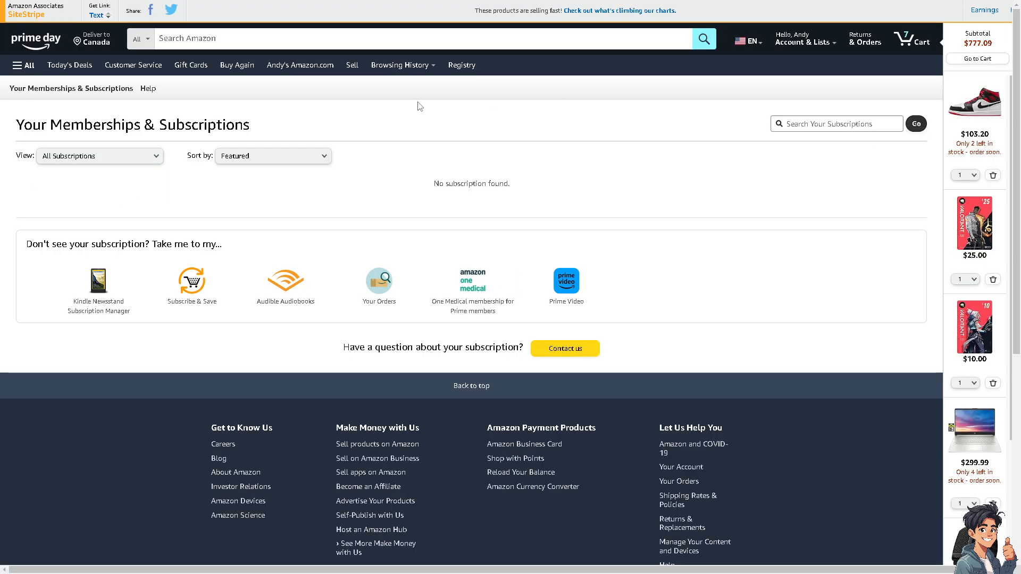
mouse_move(138, 196)
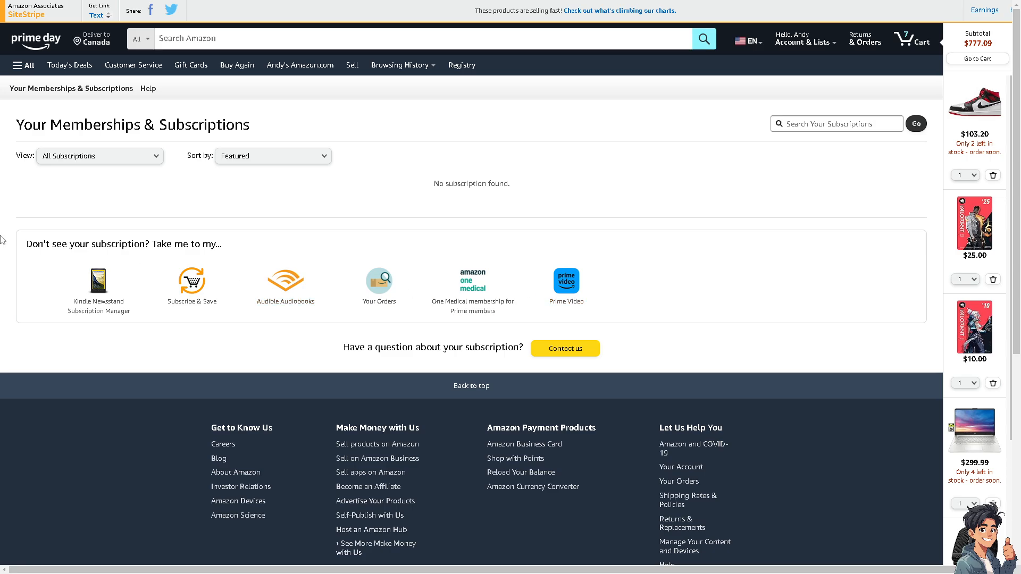
mouse_move(191, 192)
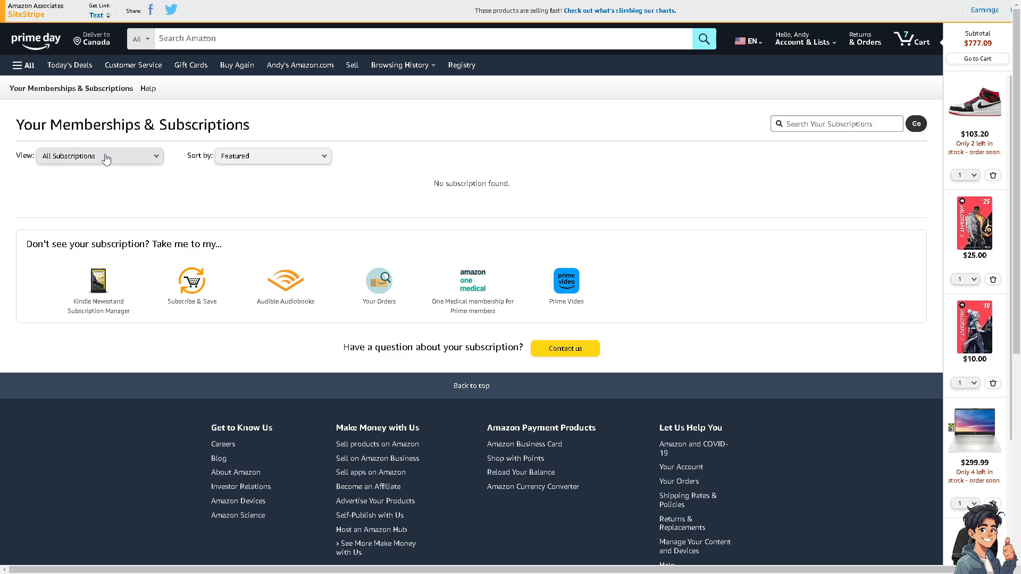
left_click(99, 155)
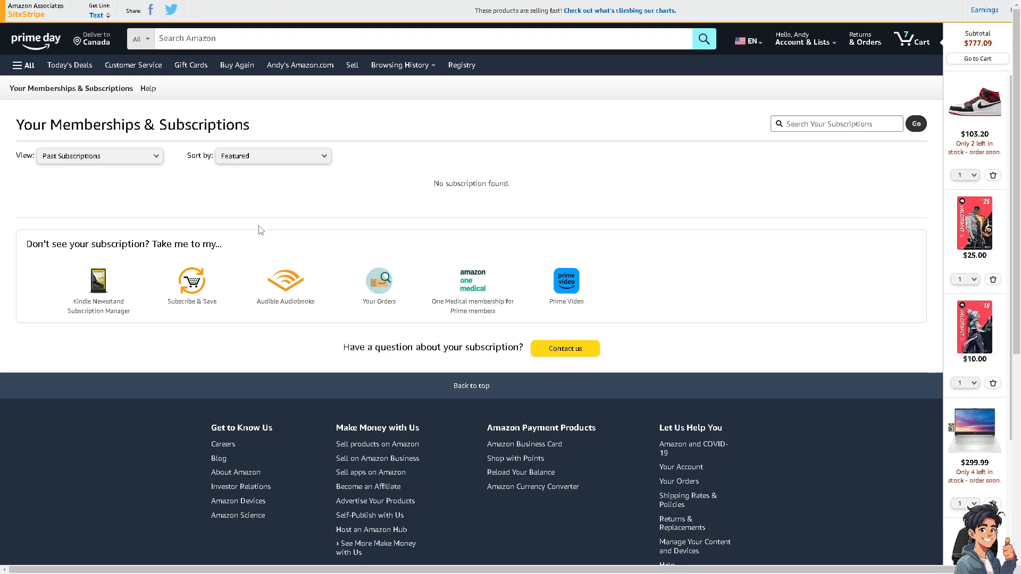
mouse_move(219, 195)
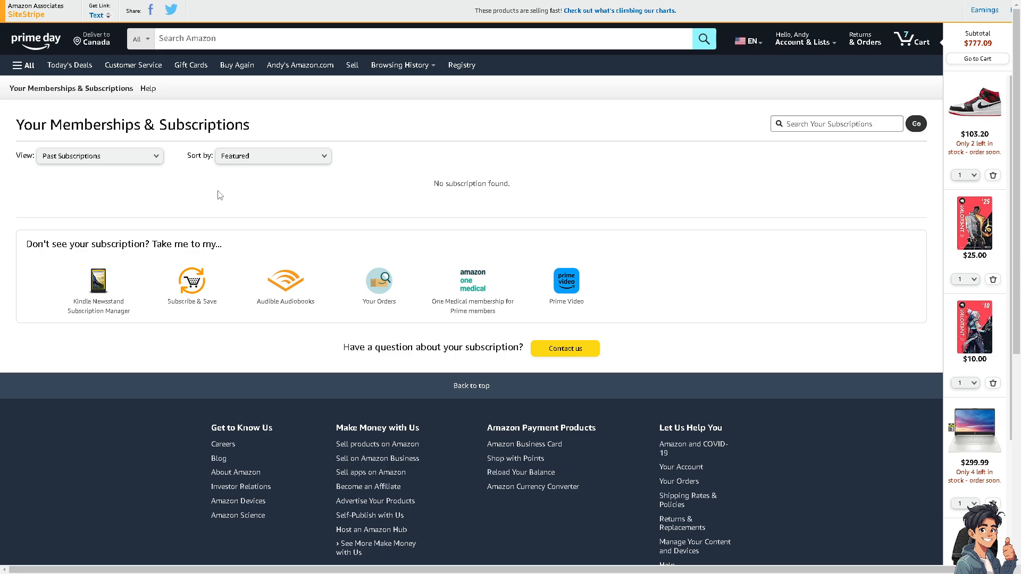
mouse_move(133, 64)
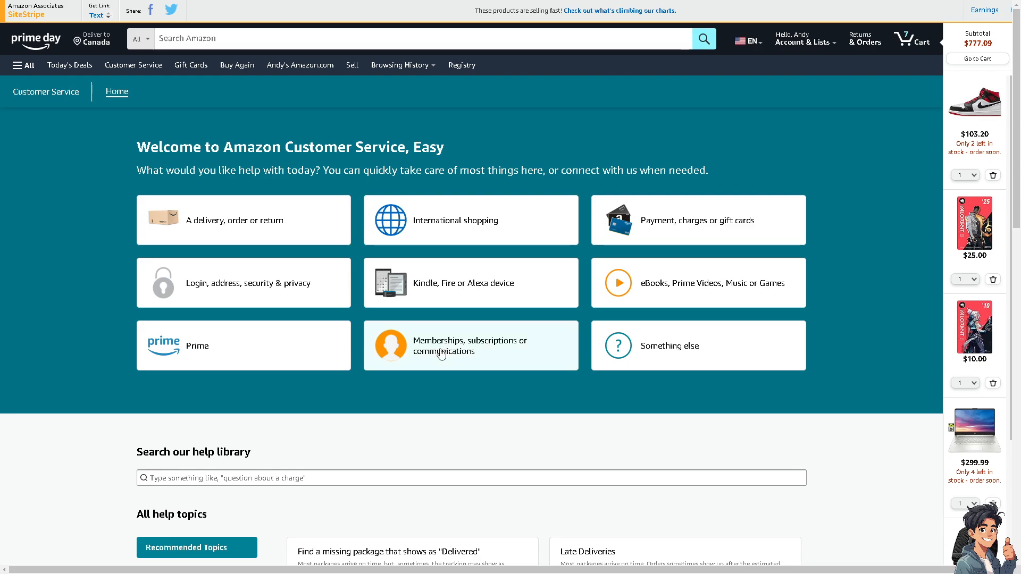
From Customer Service, choose Other memberships & subscriptions and open Manage memberships & subscriptions
left_click(470, 345)
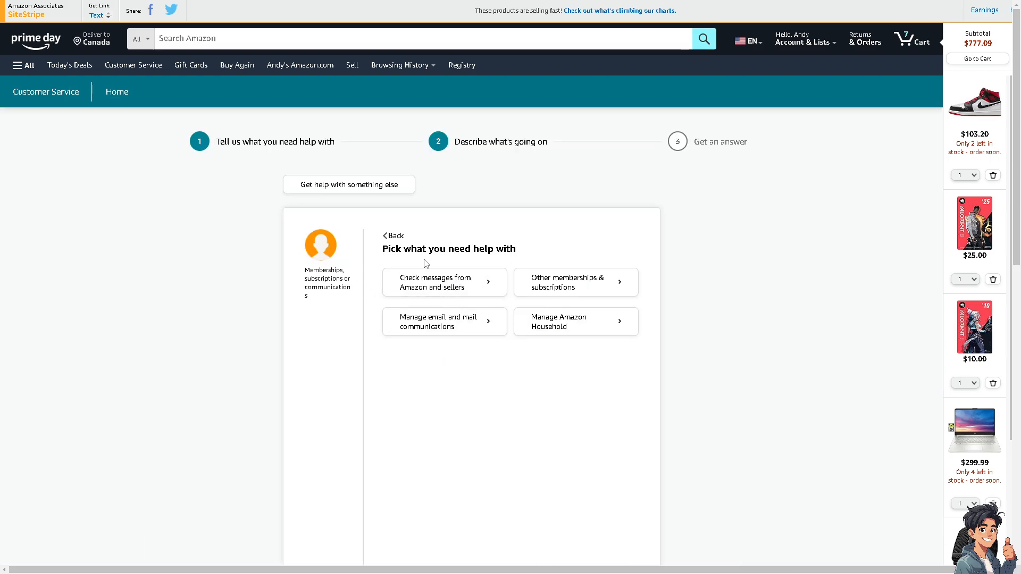
mouse_move(592, 289)
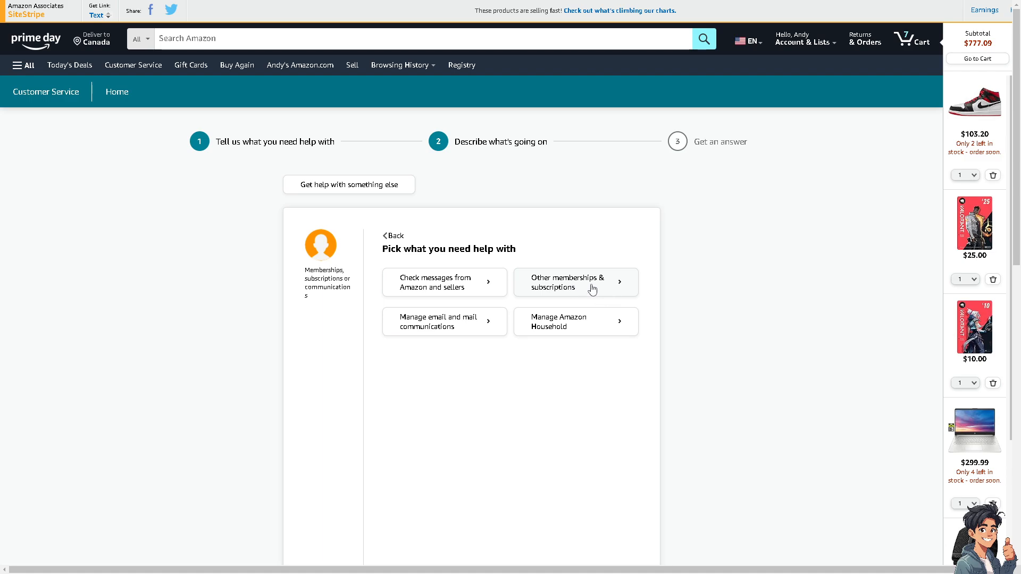
left_click(575, 282)
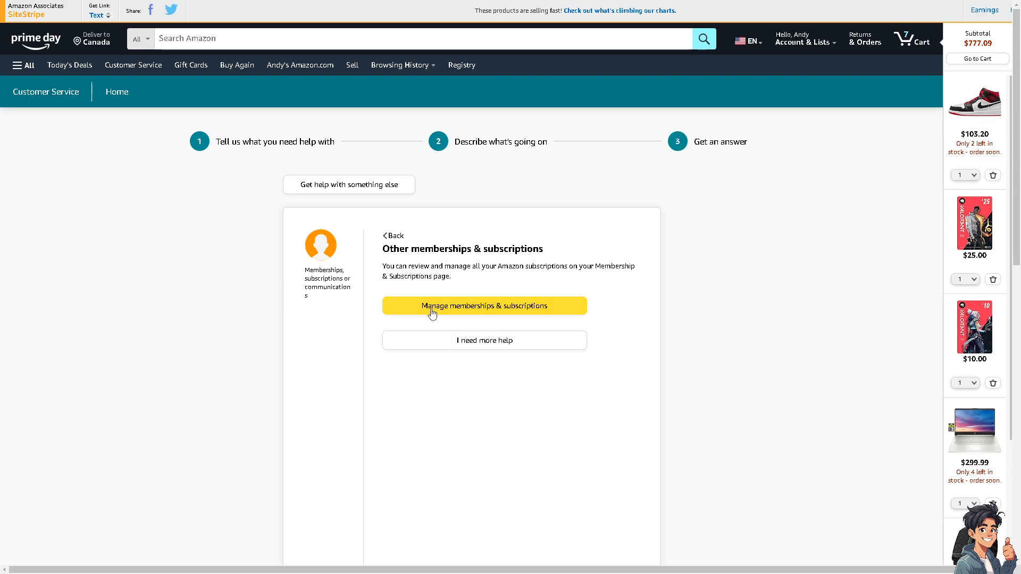
mouse_move(397, 273)
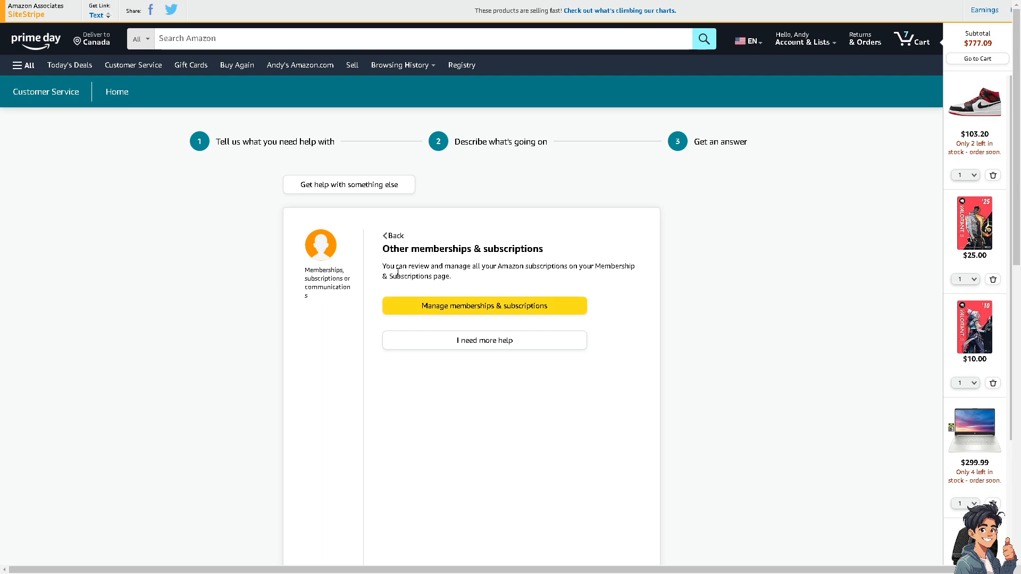
mouse_move(376, 270)
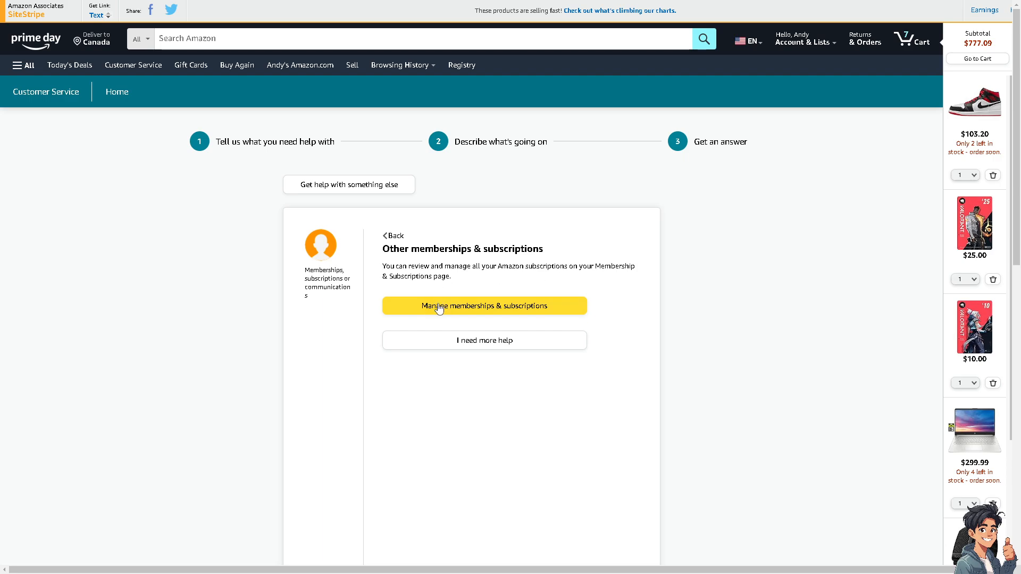
left_click(484, 305)
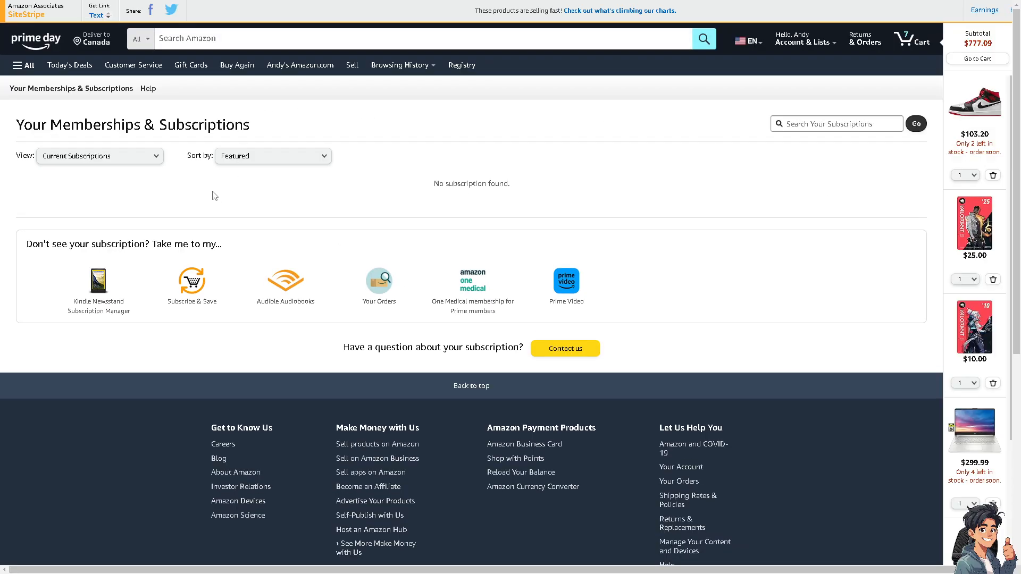
mouse_move(224, 198)
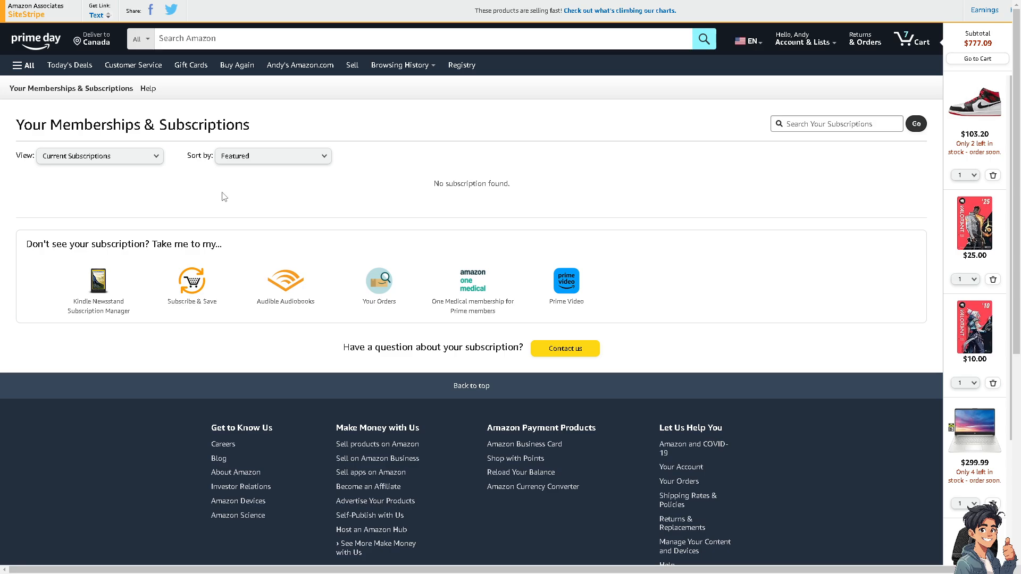
mouse_move(563, 349)
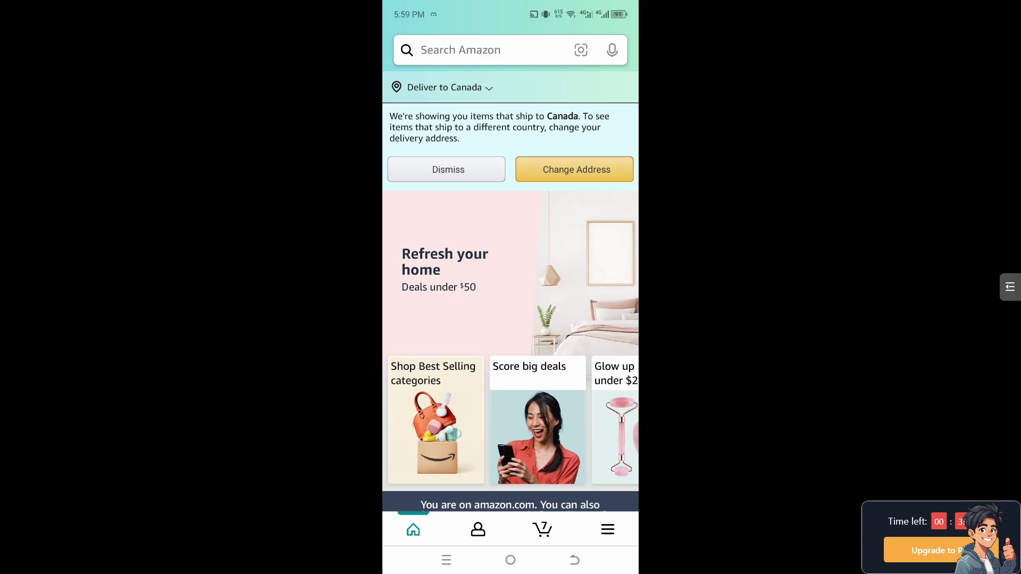
In the app, open the profile tab and Your Account, then scroll to Memberships & subscriptions
scroll("down", 3)
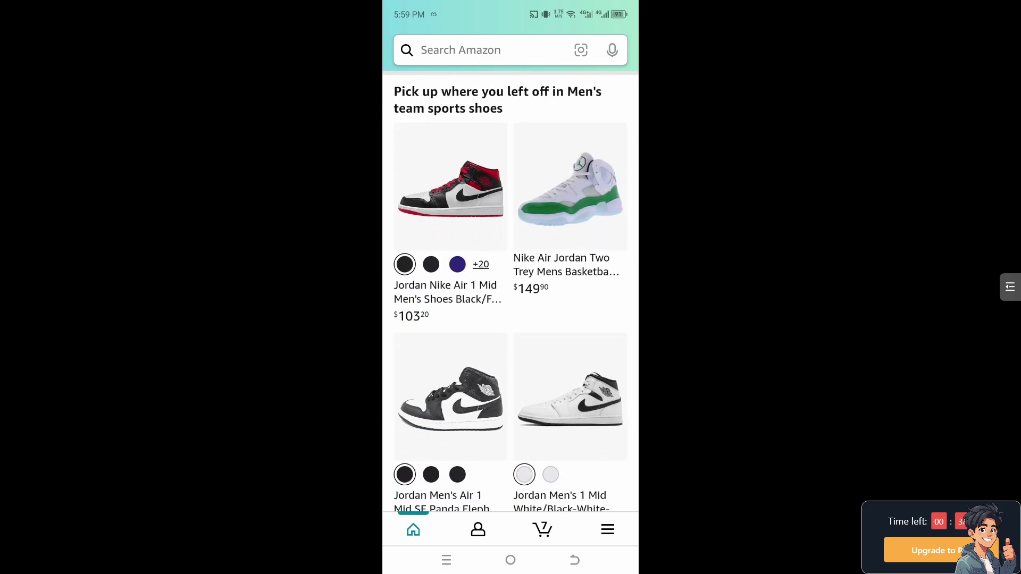
left_click(478, 528)
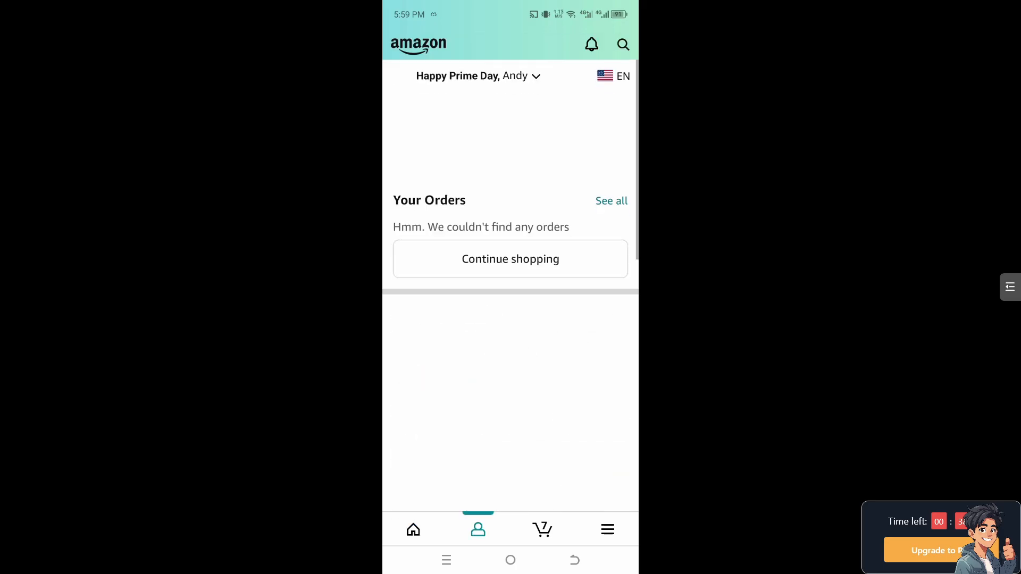
scroll("down", 3)
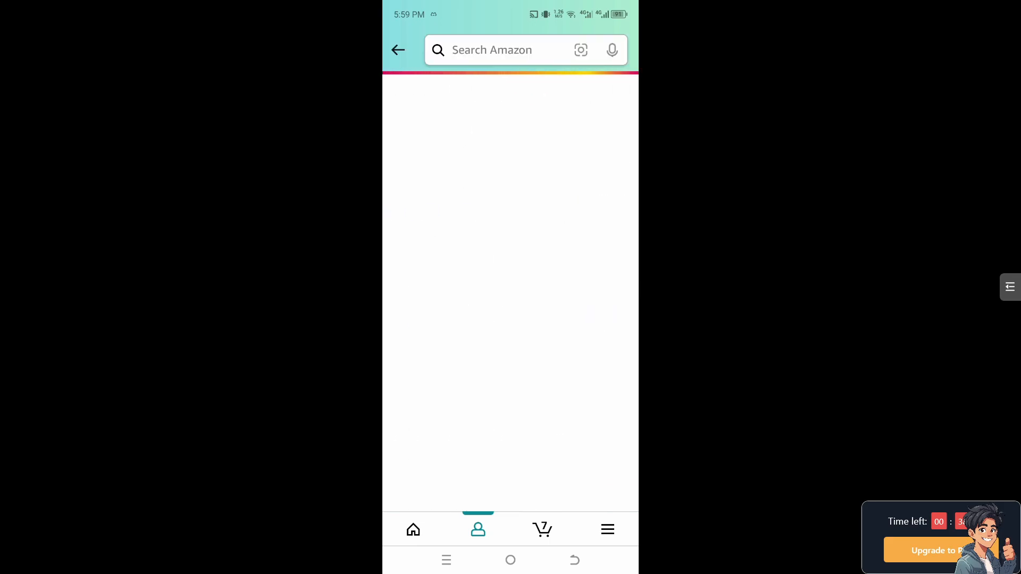
left_click(478, 528)
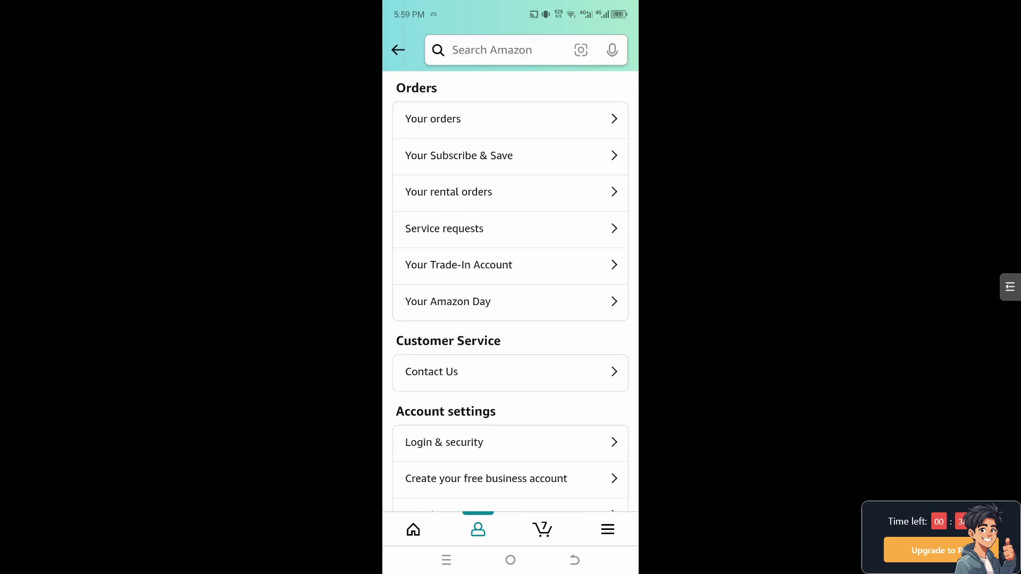
scroll("down", 3)
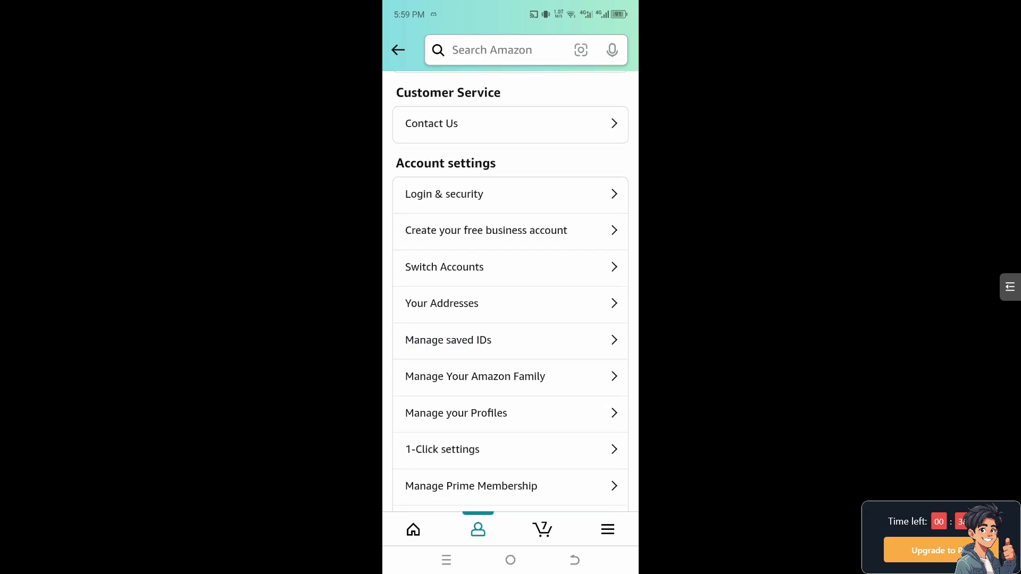
scroll("down", 3)
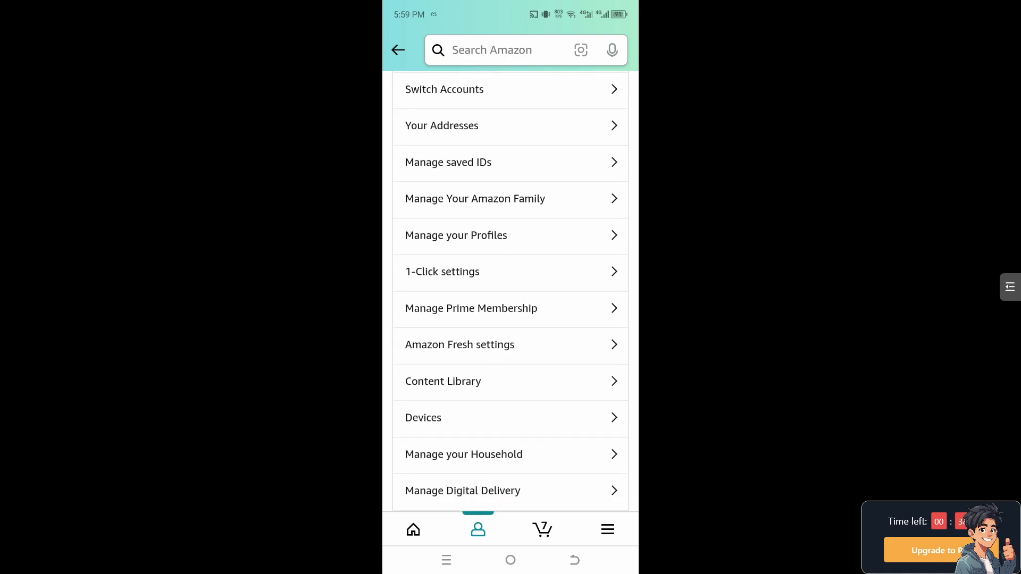
scroll("down", 3)
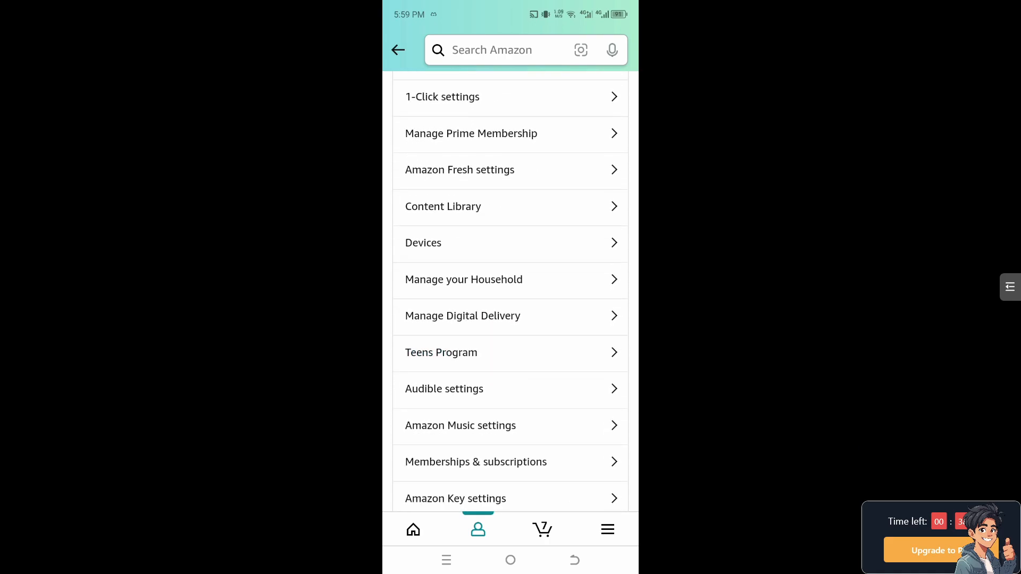
scroll("down", 3)
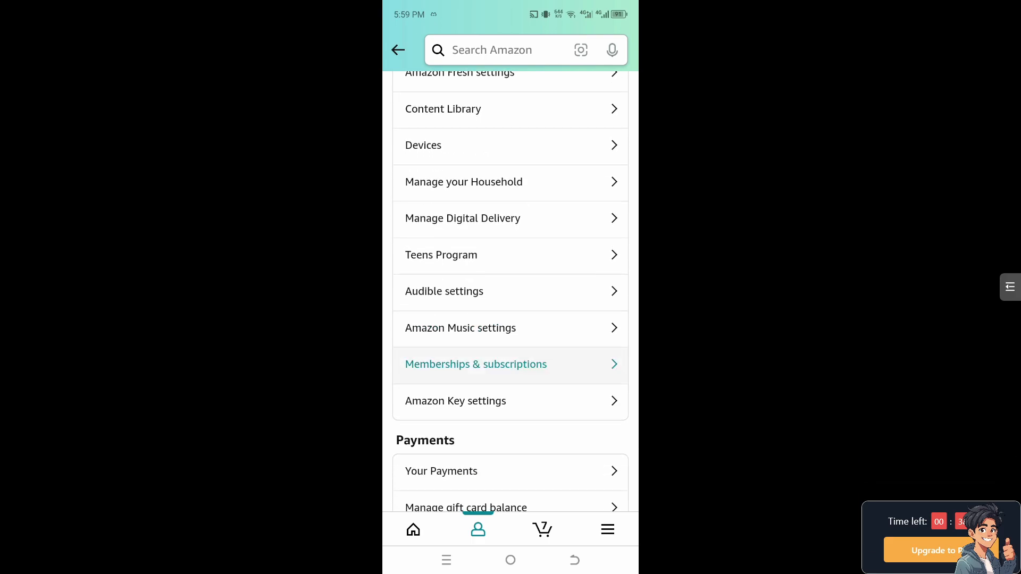
Open Memberships & subscriptions from the account settings list, showing 0 subscriptions
left_click(475, 364)
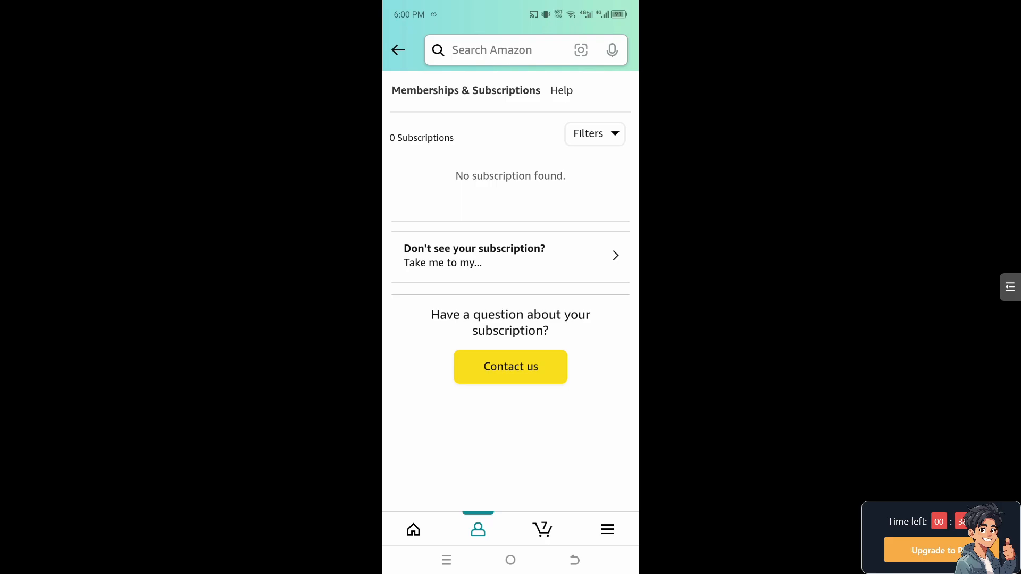
left_click(511, 366)
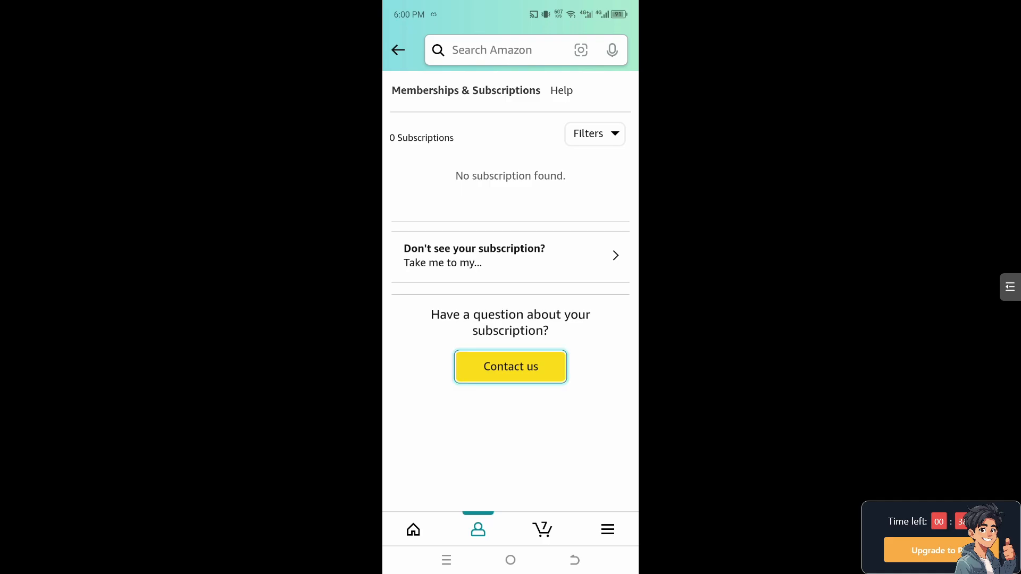
Open Contact us and scroll to the memberships, subscriptions or communications help topics
left_click(510, 366)
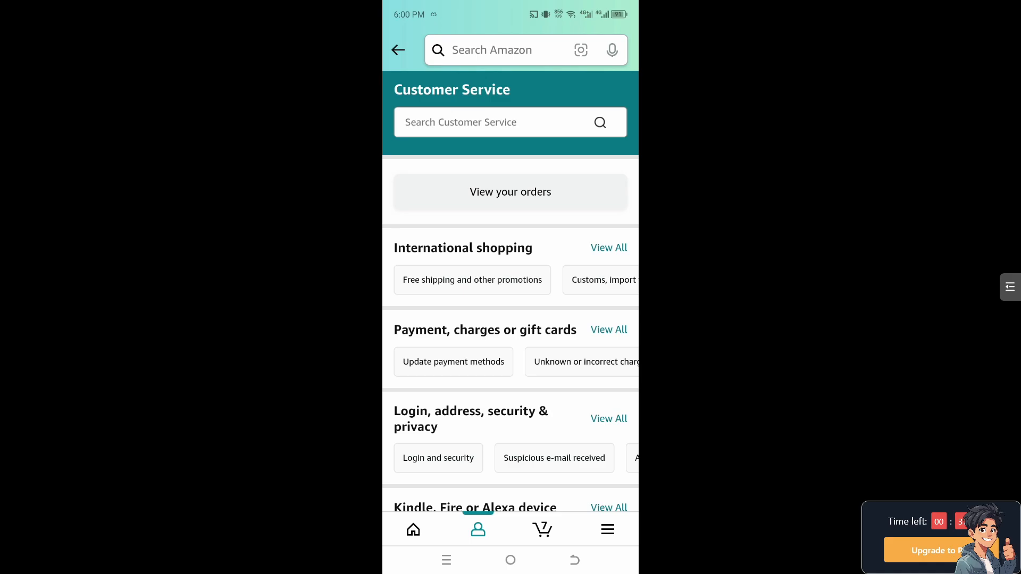
scroll("down", 3)
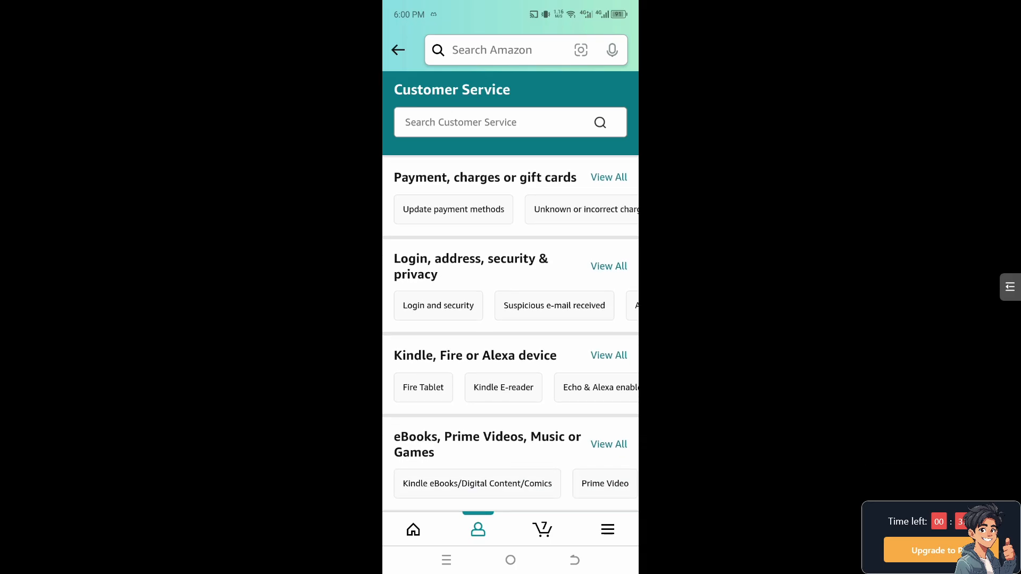
scroll("down", 3)
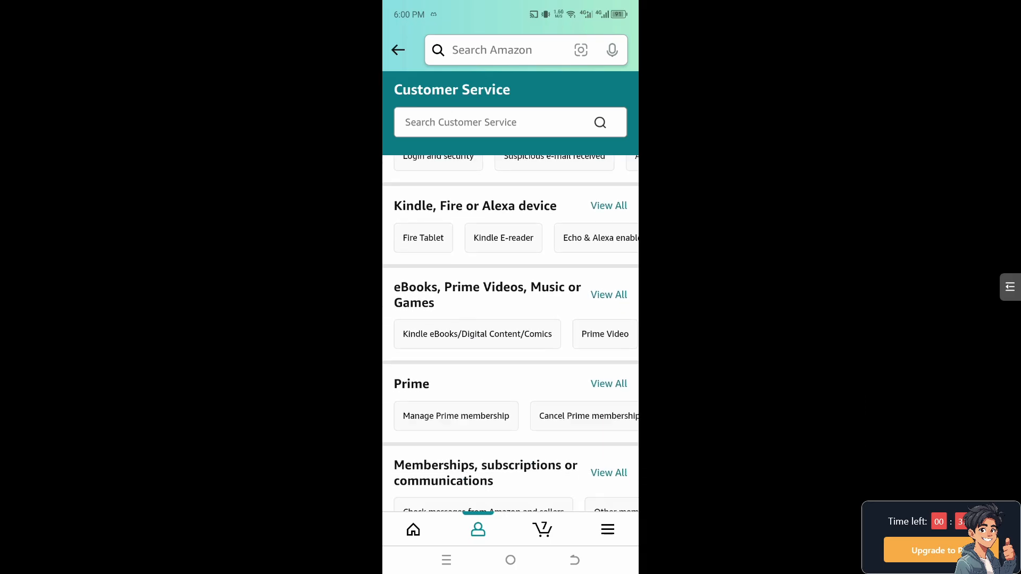
scroll("down", 3)
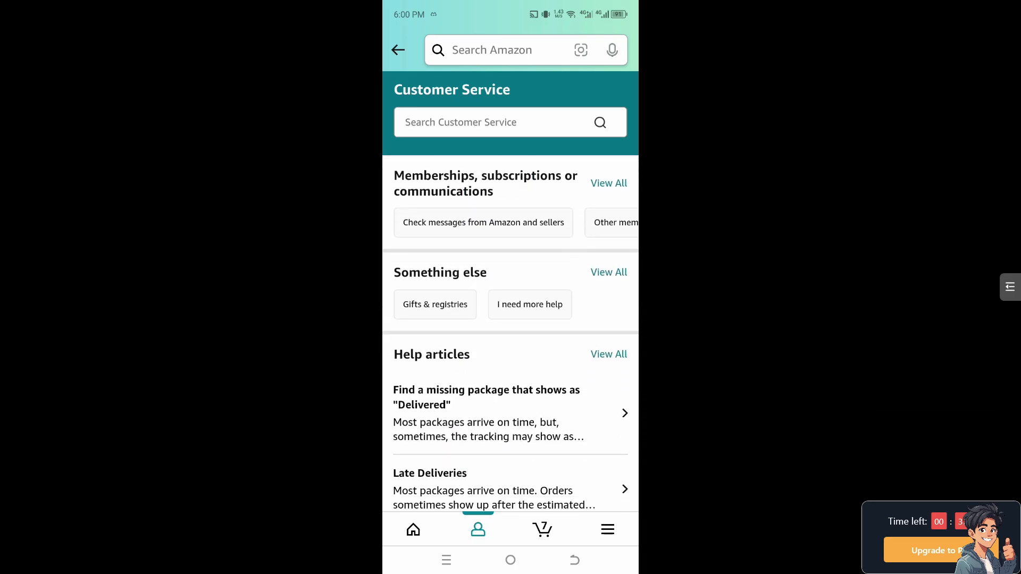